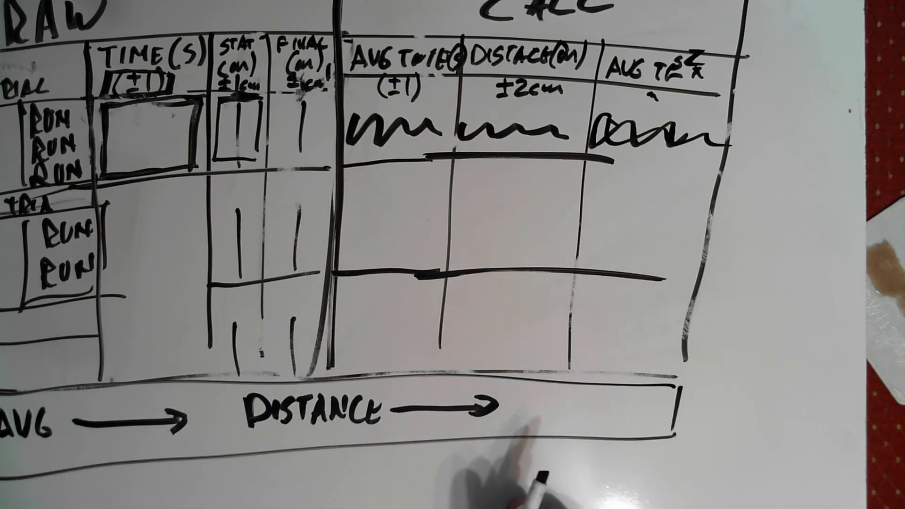
mouse_move(520, 463)
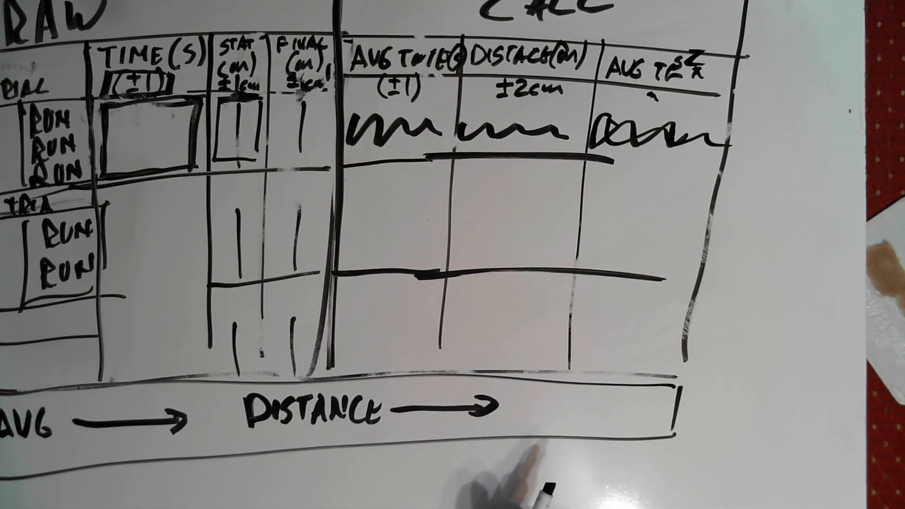